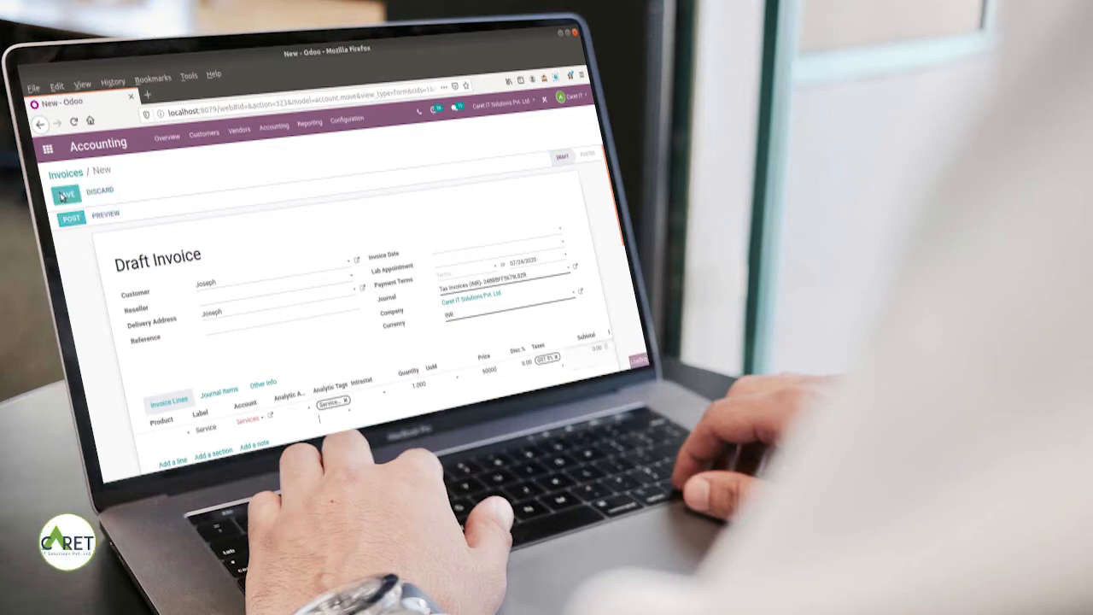
Step: Save and post Joseph's draft invoice as INV/2020/0039, then return to the apps screen
{"action": "left_click", "coordinate": [70, 194]}
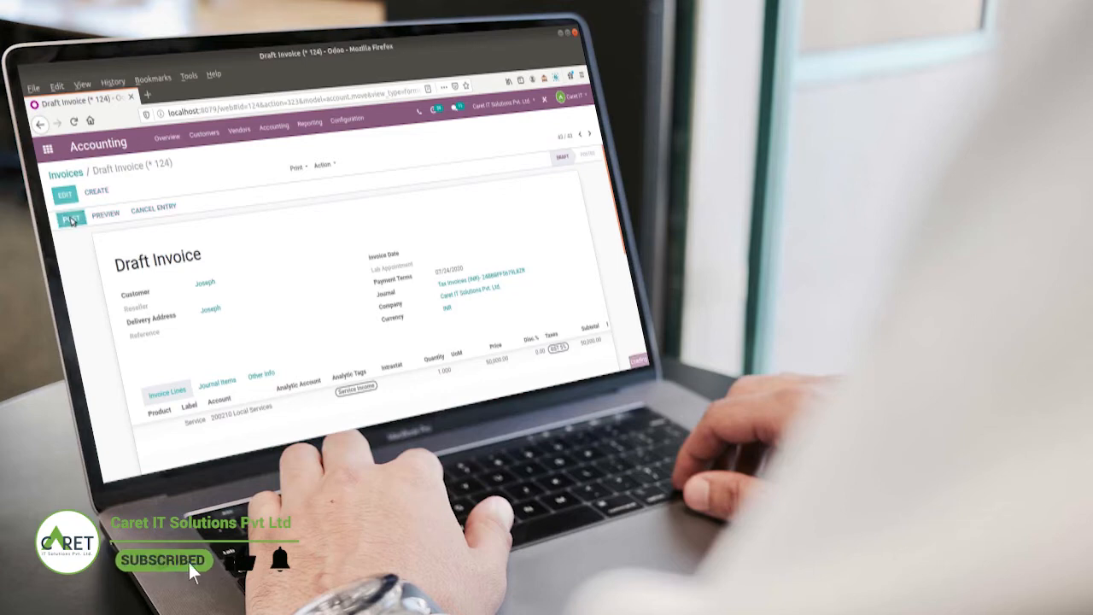
{"action": "left_click", "coordinate": [71, 219]}
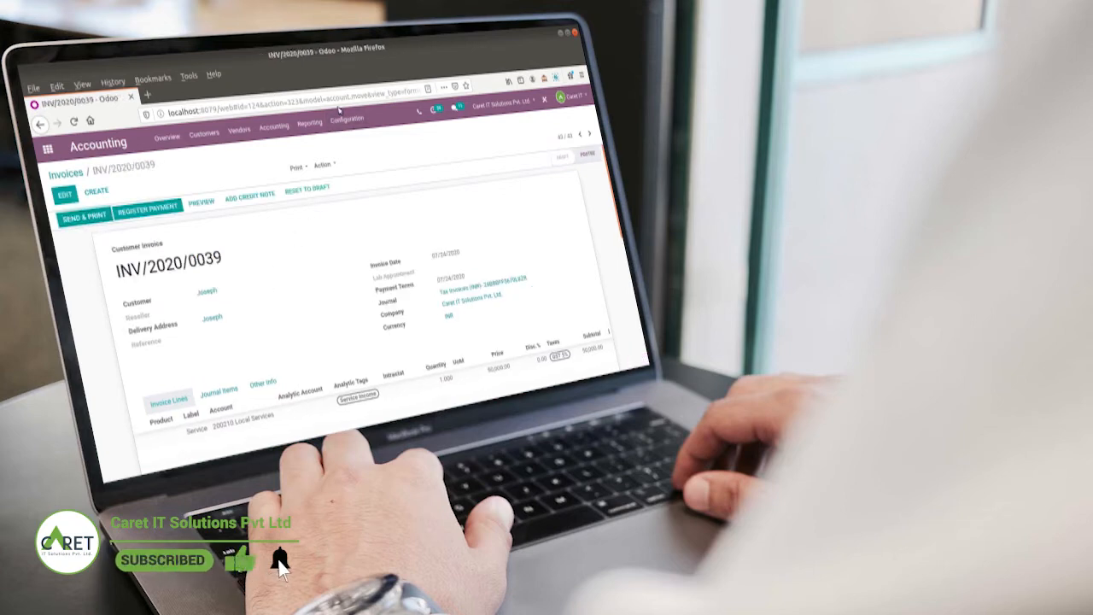
{"action": "left_click", "coordinate": [347, 118]}
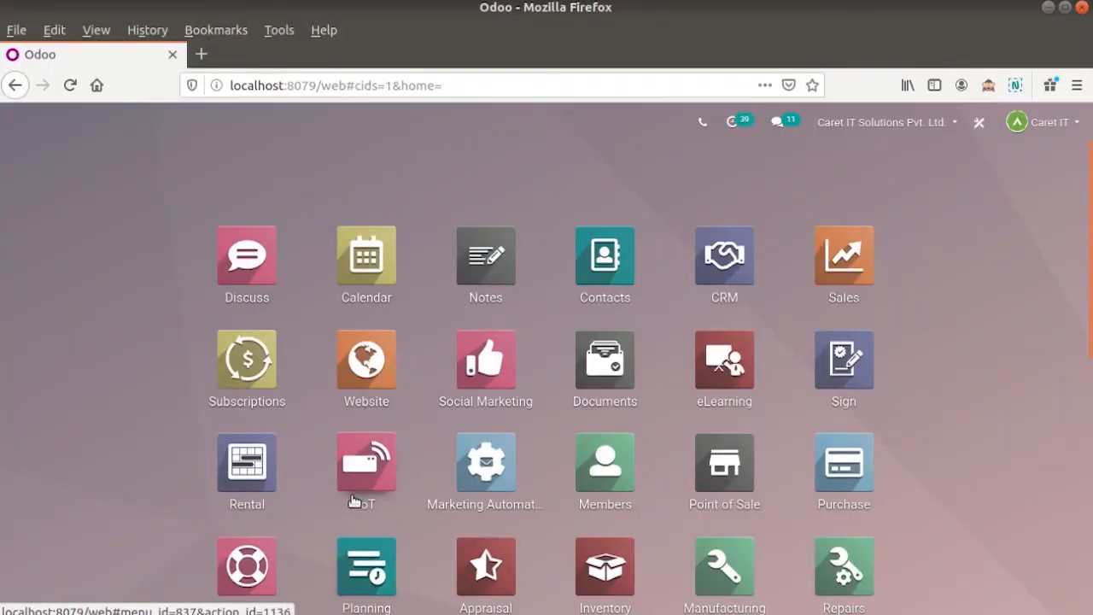
Step: In Accounting's Analytic Account Groups list, review the Internal Project group and return to the list
{"action": "scroll", "scroll_direction": "down", "scroll_amount": 3}
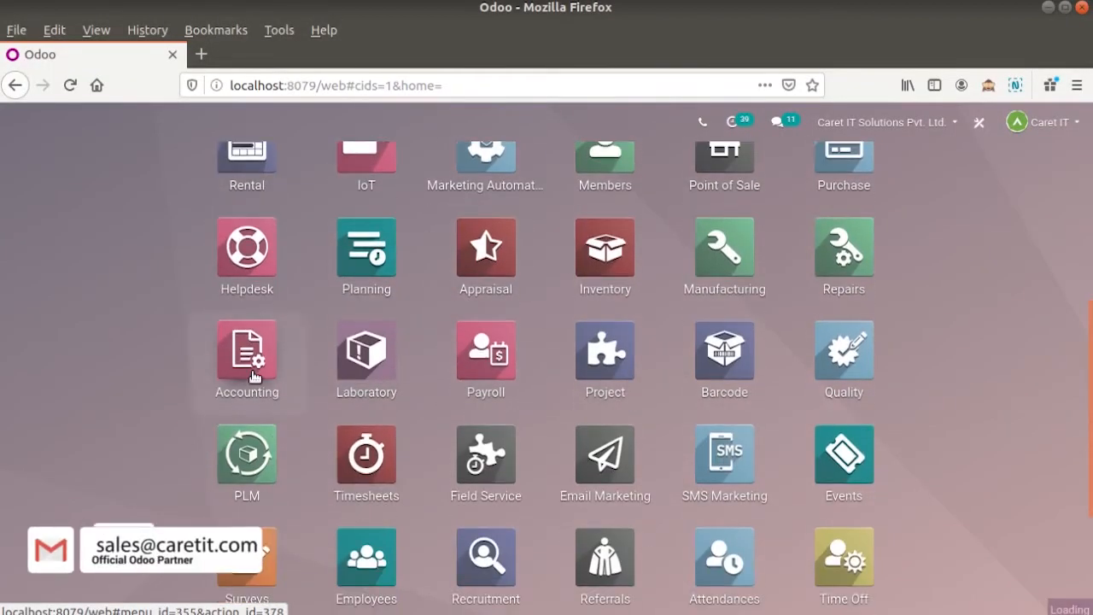
{"action": "left_click", "coordinate": [245, 350]}
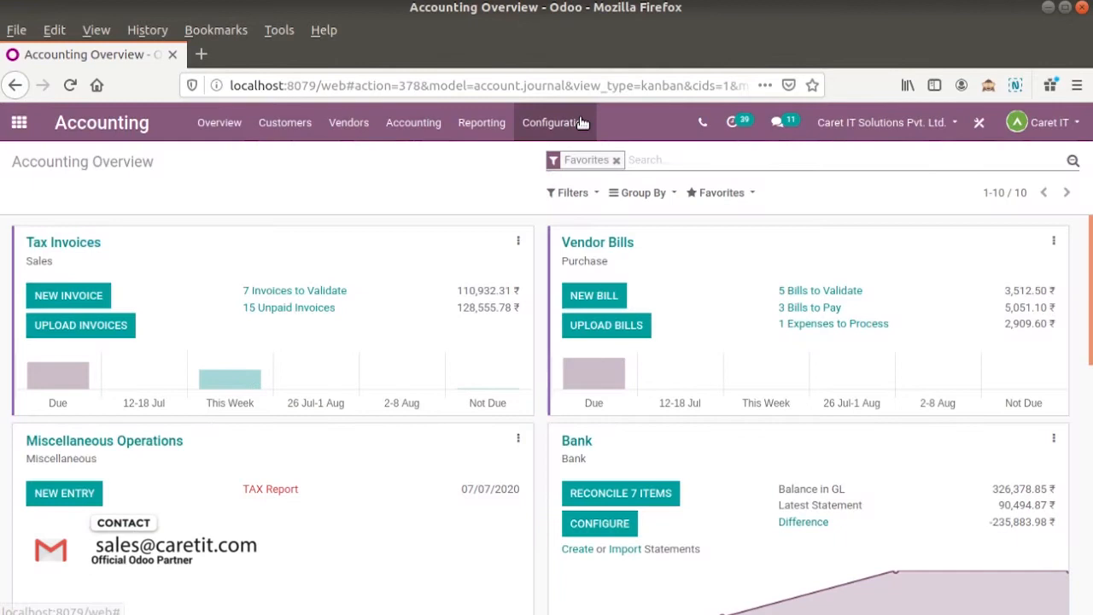
{"action": "left_click", "coordinate": [555, 123]}
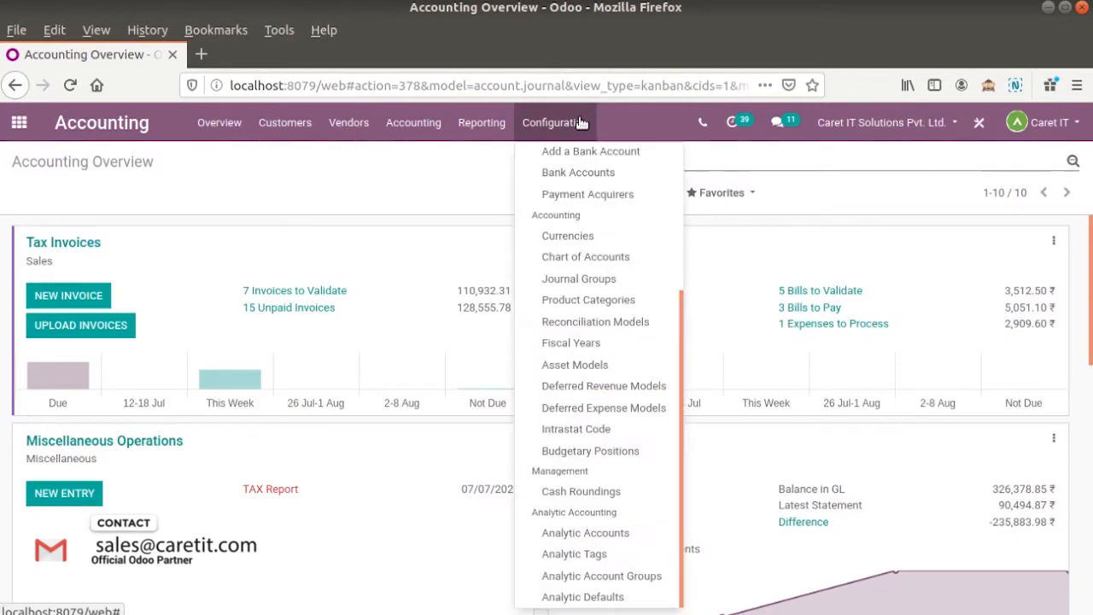
{"action": "mouse_move", "coordinate": [601, 576]}
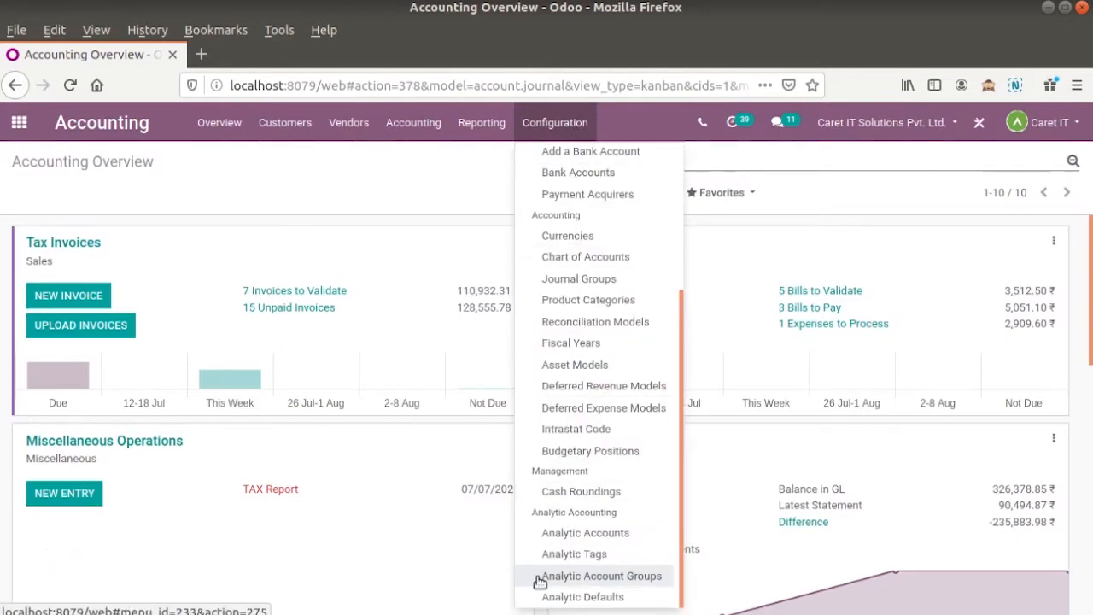
{"action": "left_click", "coordinate": [603, 576]}
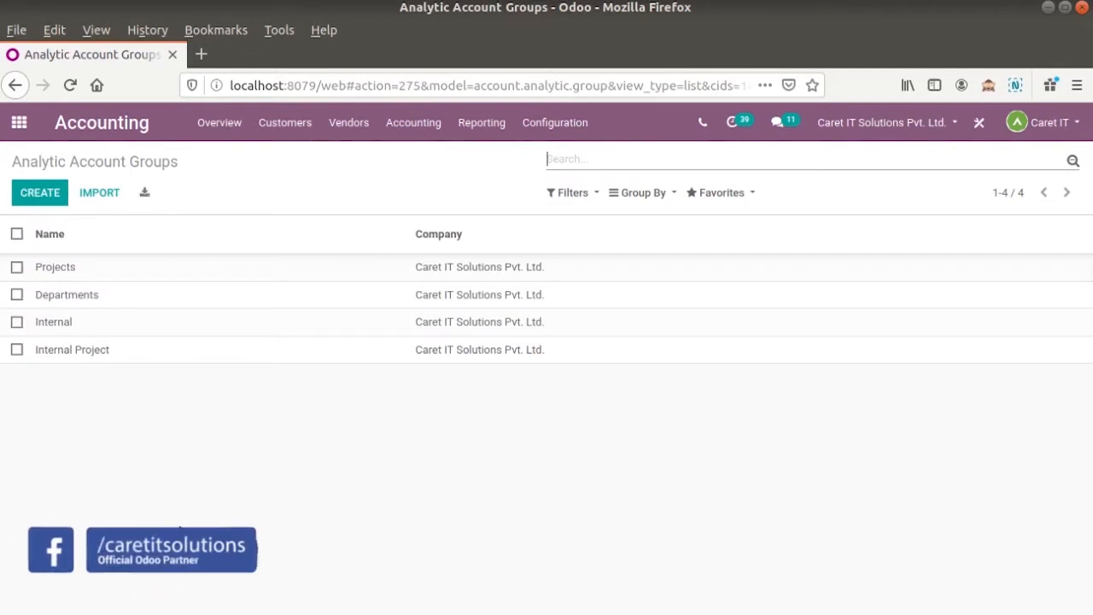
{"action": "mouse_move", "coordinate": [123, 359]}
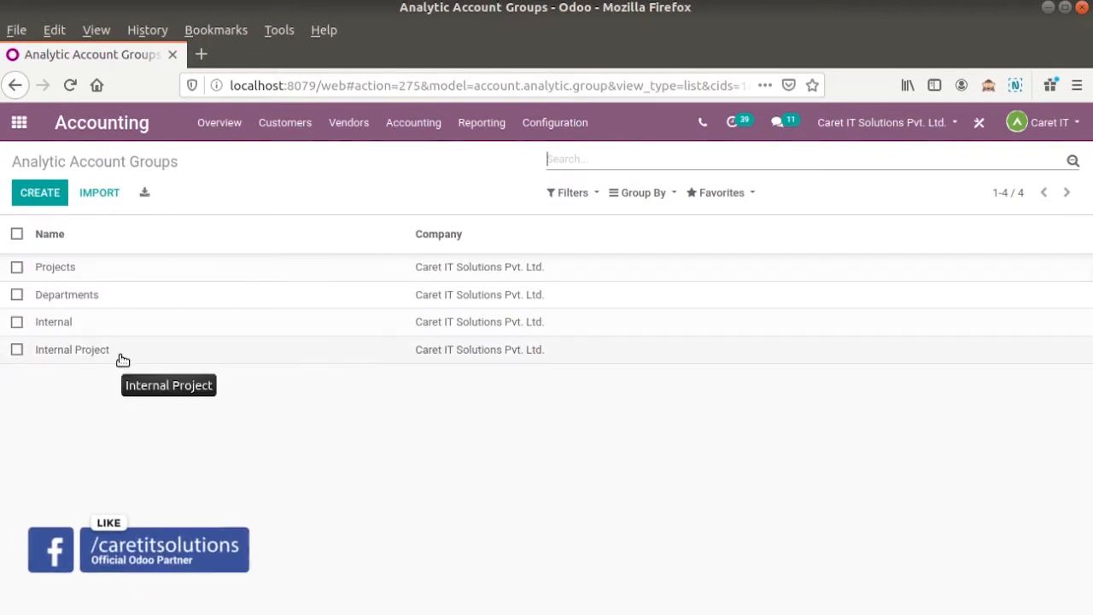
{"action": "left_click", "coordinate": [71, 349]}
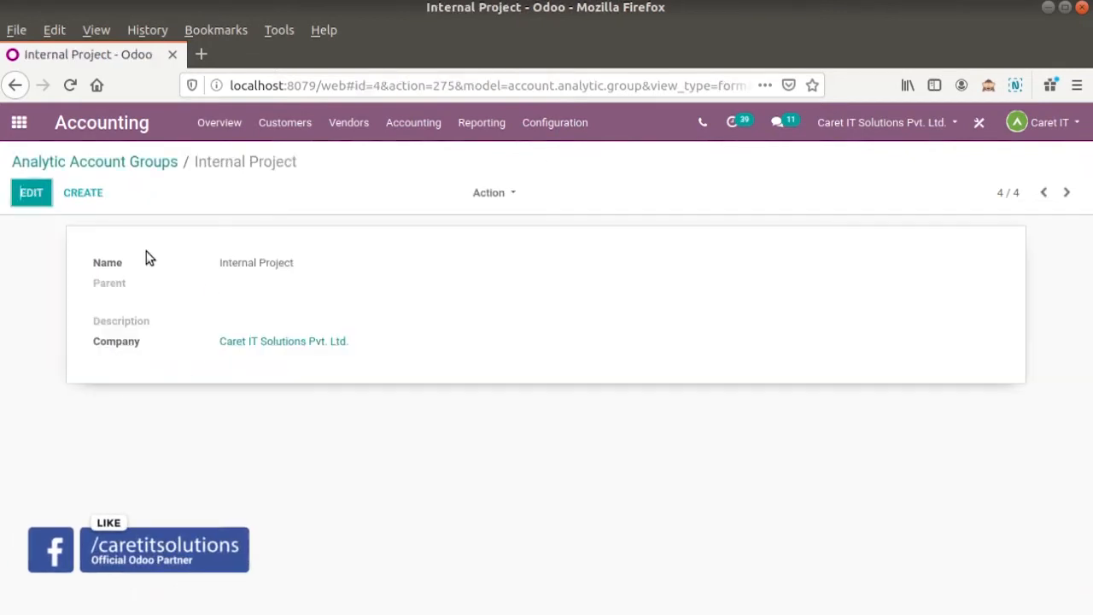
{"action": "left_click", "coordinate": [94, 161]}
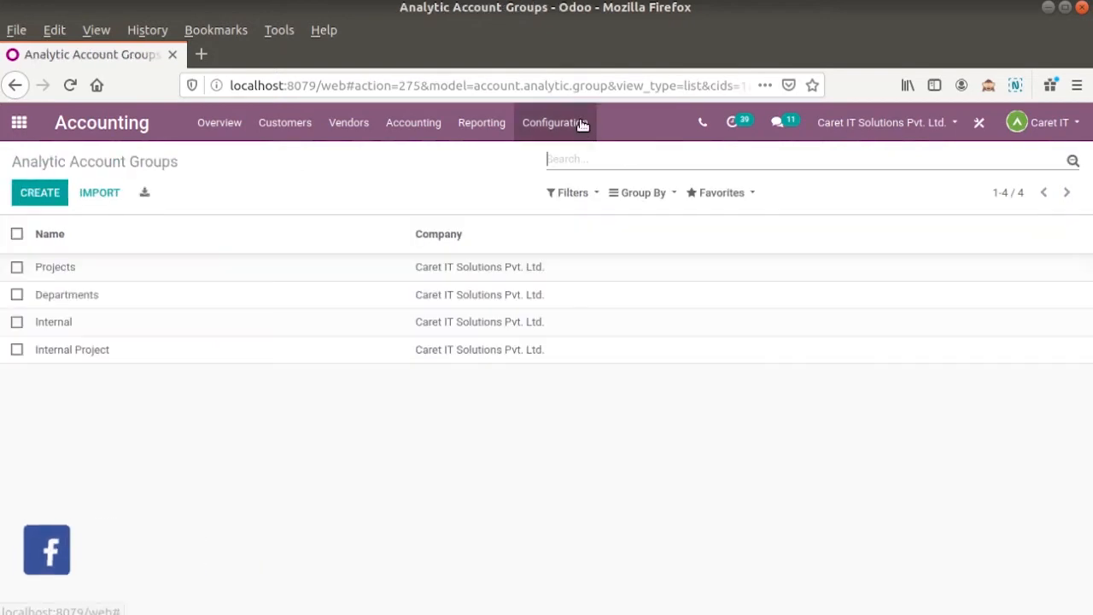
Step: Group Analytic Accounts by Associated Partner, expand Joseph, and open his Design account
{"action": "left_click", "coordinate": [554, 122]}
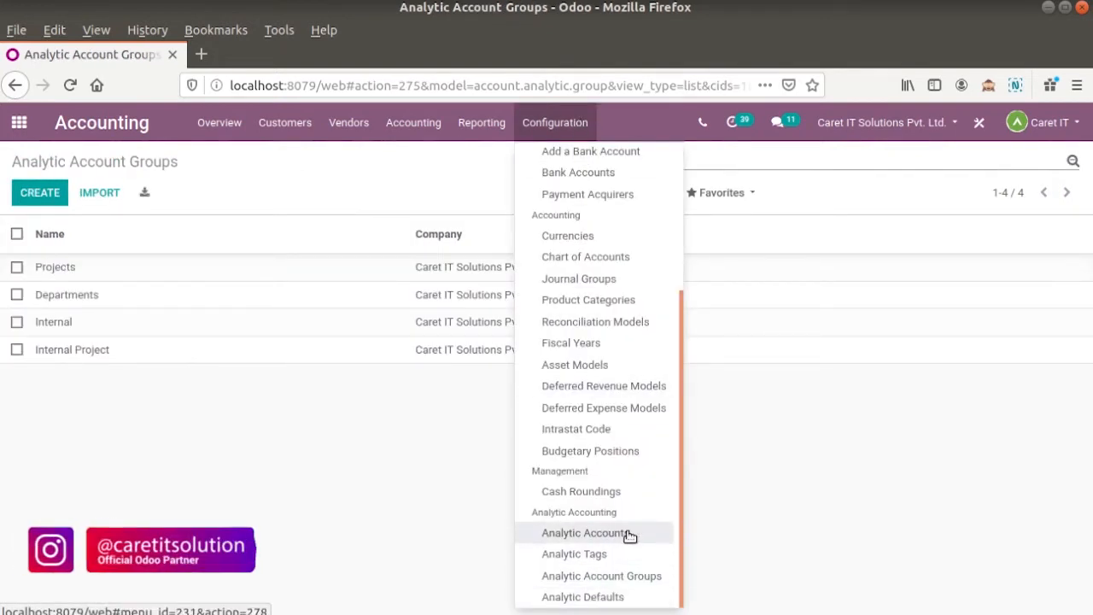
{"action": "left_click", "coordinate": [584, 532]}
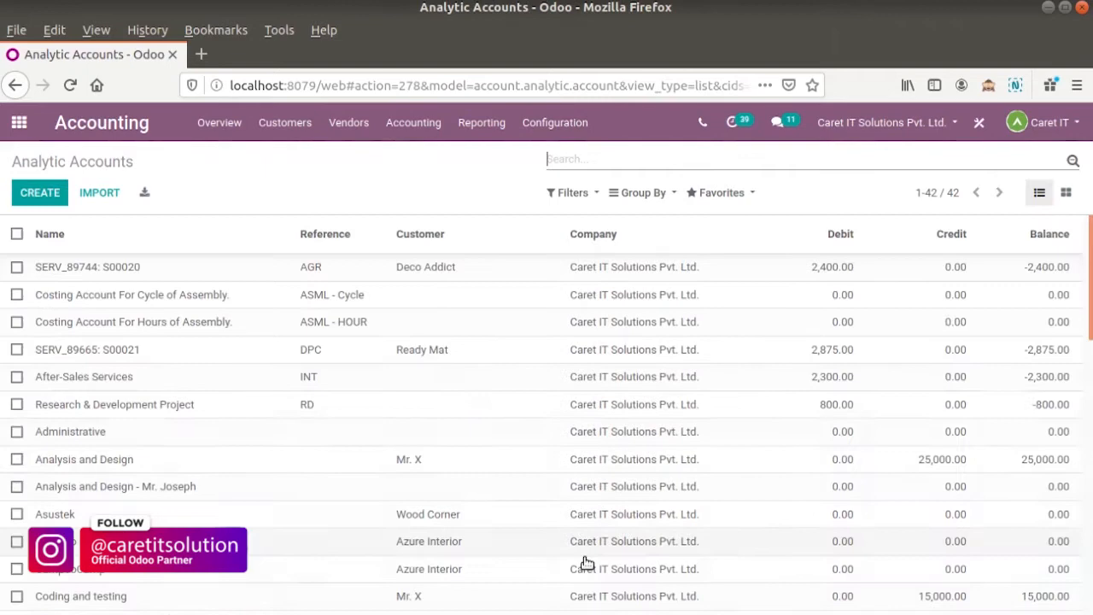
{"action": "left_click", "coordinate": [642, 192]}
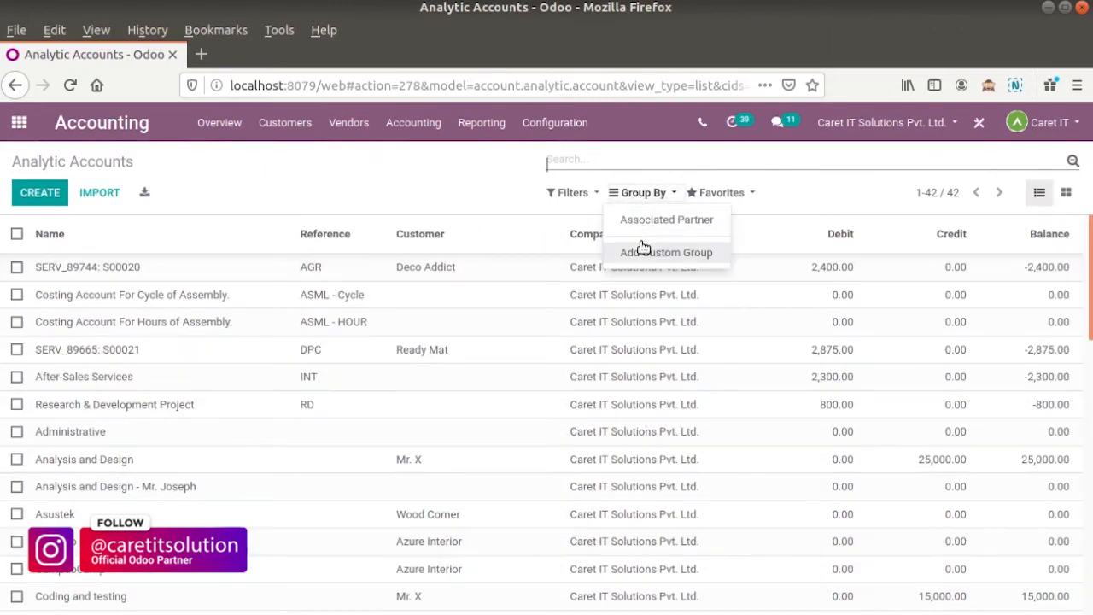
{"action": "left_click", "coordinate": [666, 219]}
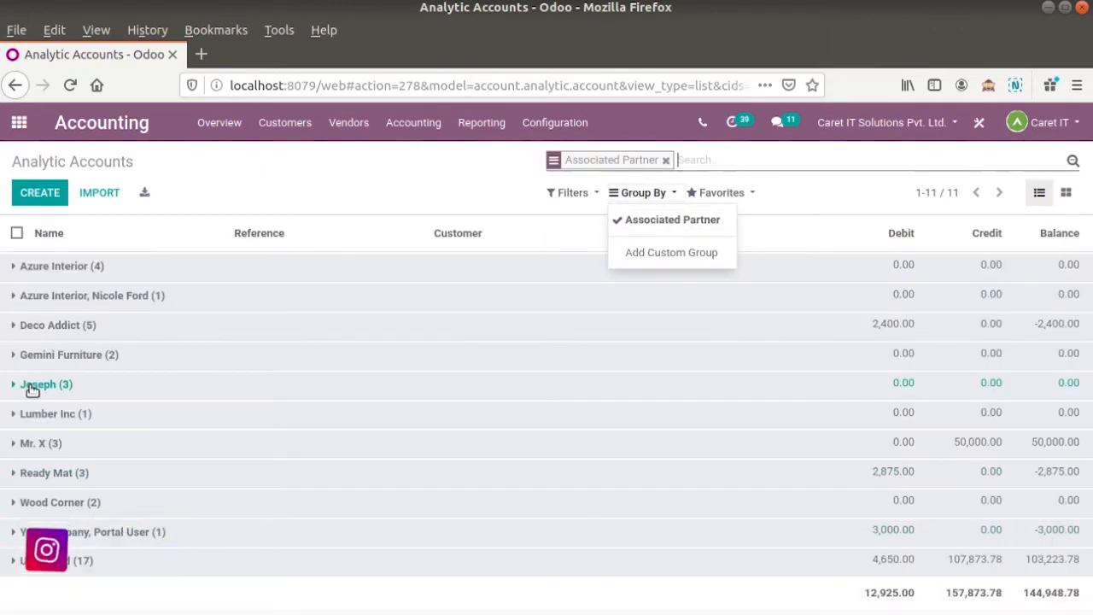
{"action": "left_click", "coordinate": [46, 383]}
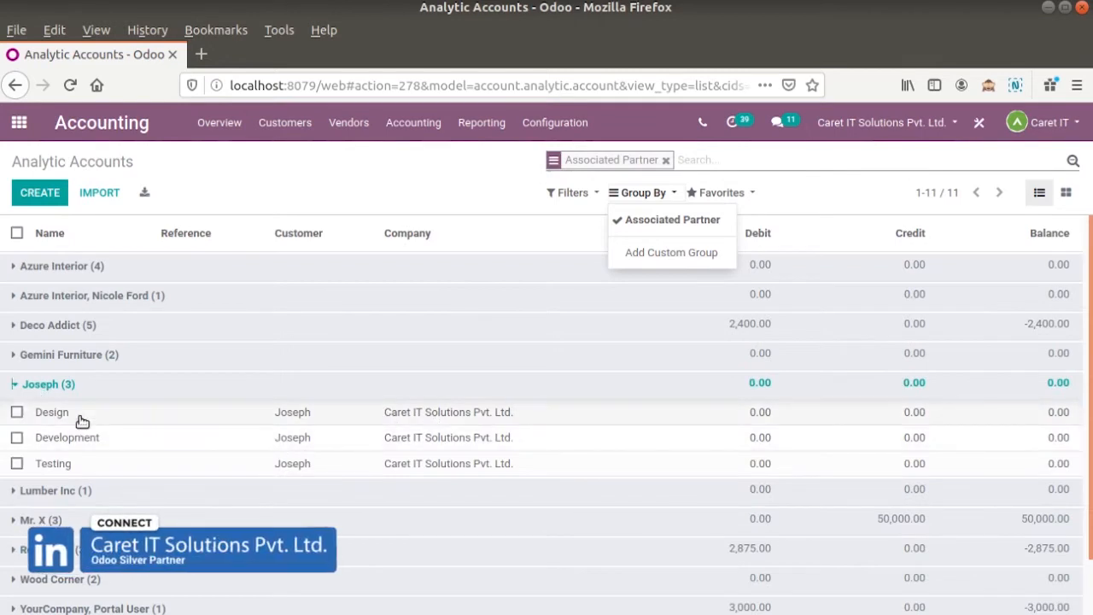
{"action": "left_click", "coordinate": [51, 412]}
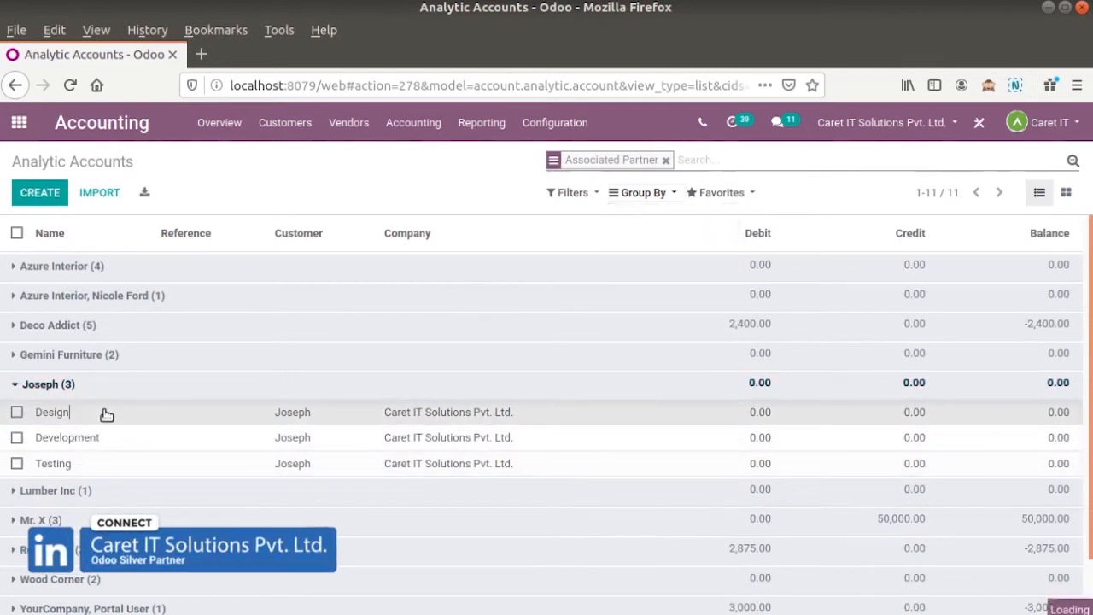
{"action": "left_click", "coordinate": [52, 412]}
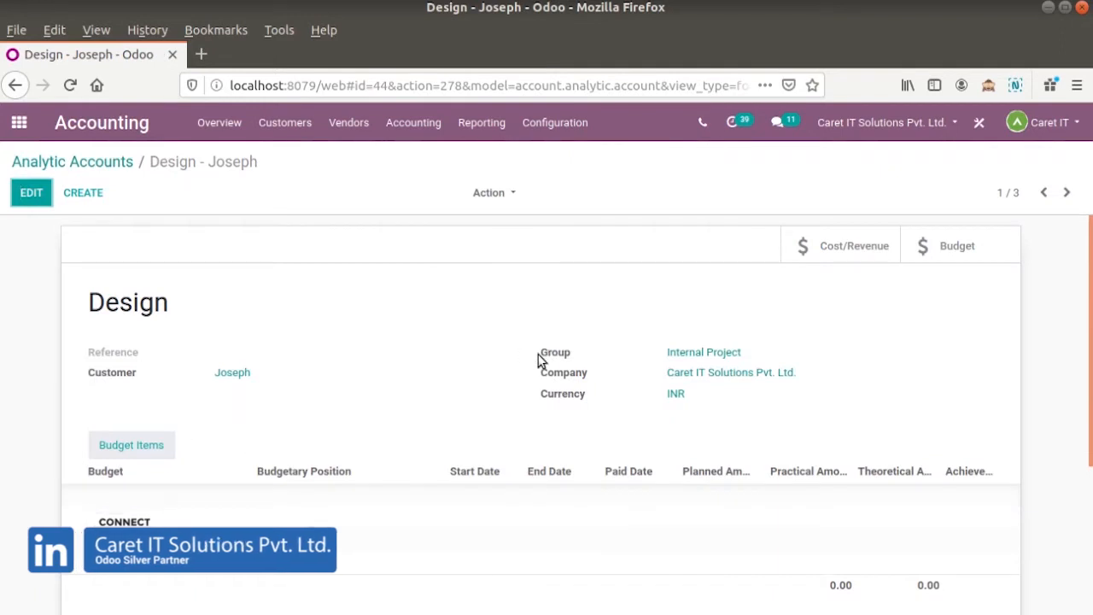
{"action": "mouse_move", "coordinate": [72, 162]}
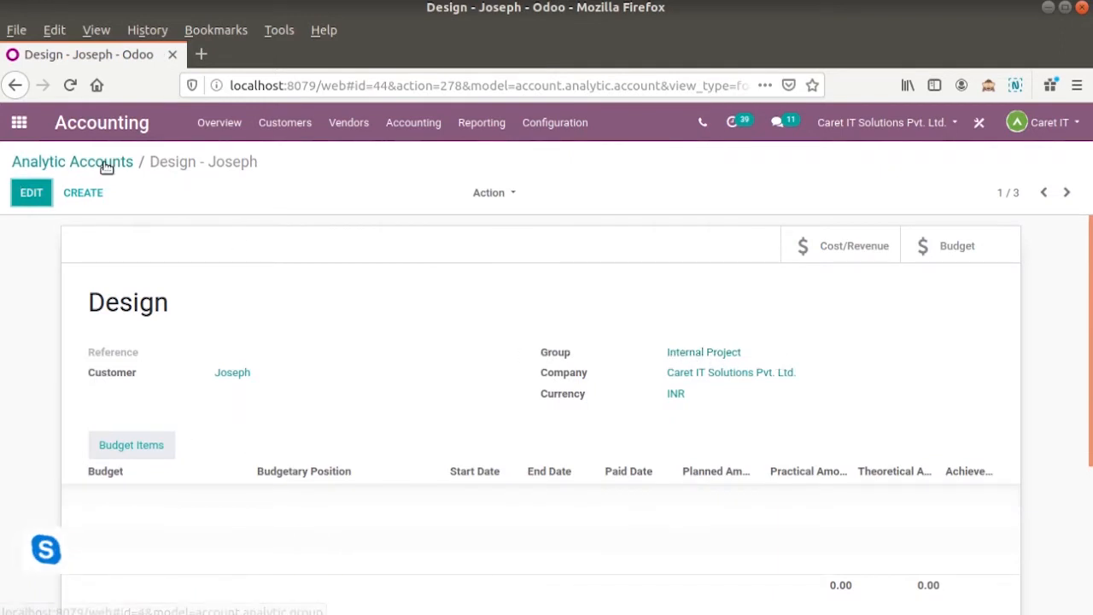
Step: Open the Service Income analytic tag to review its 50/30/20 split, then return to Analytic Tags
{"action": "left_click", "coordinate": [554, 122]}
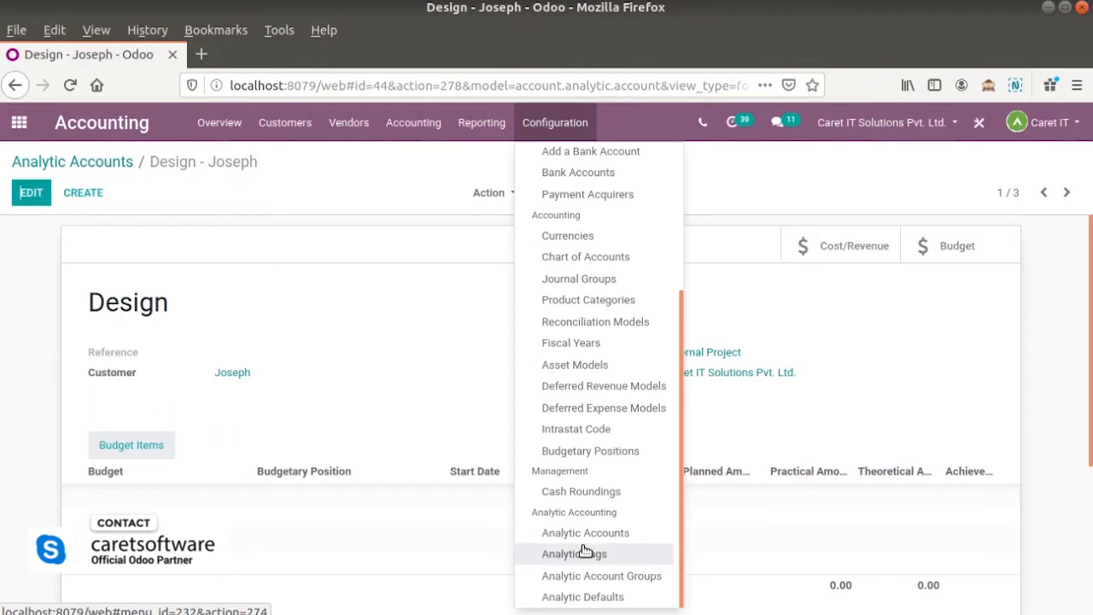
{"action": "left_click", "coordinate": [574, 553]}
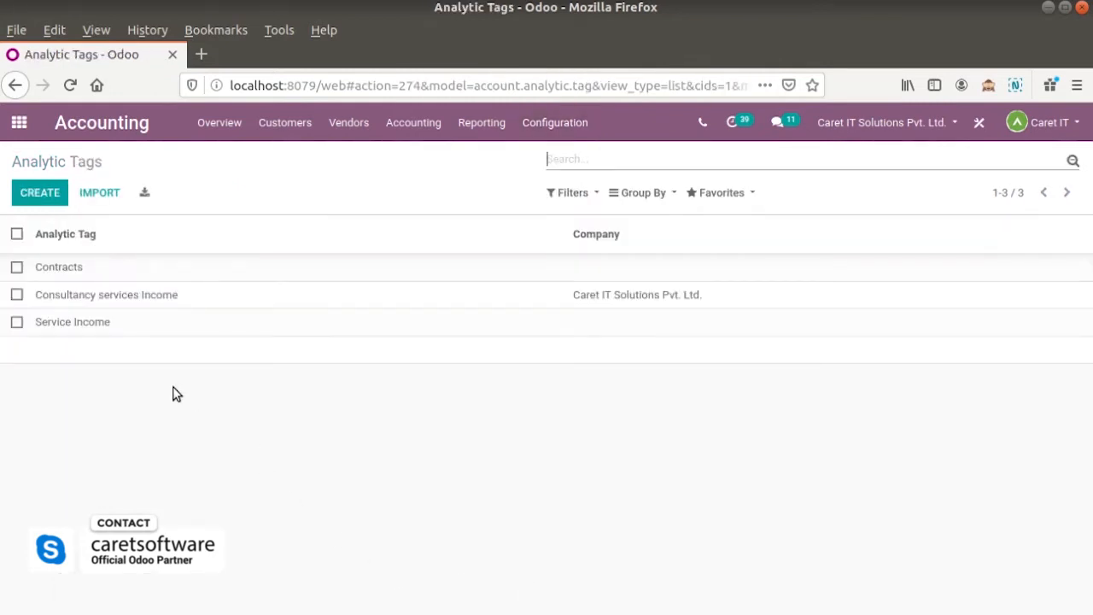
{"action": "mouse_move", "coordinate": [103, 331]}
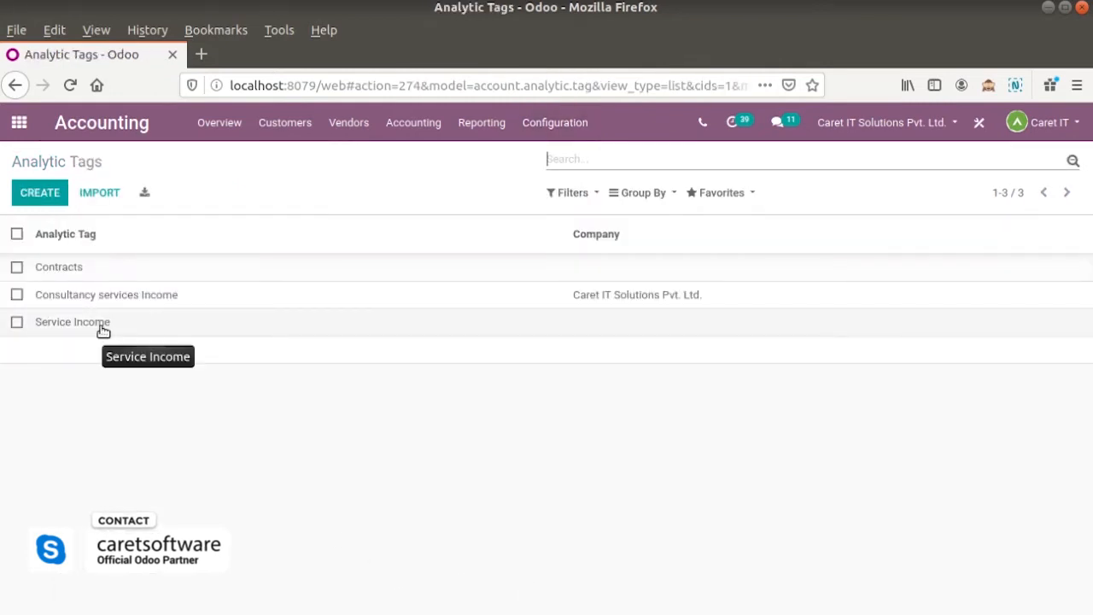
{"action": "left_click", "coordinate": [73, 322]}
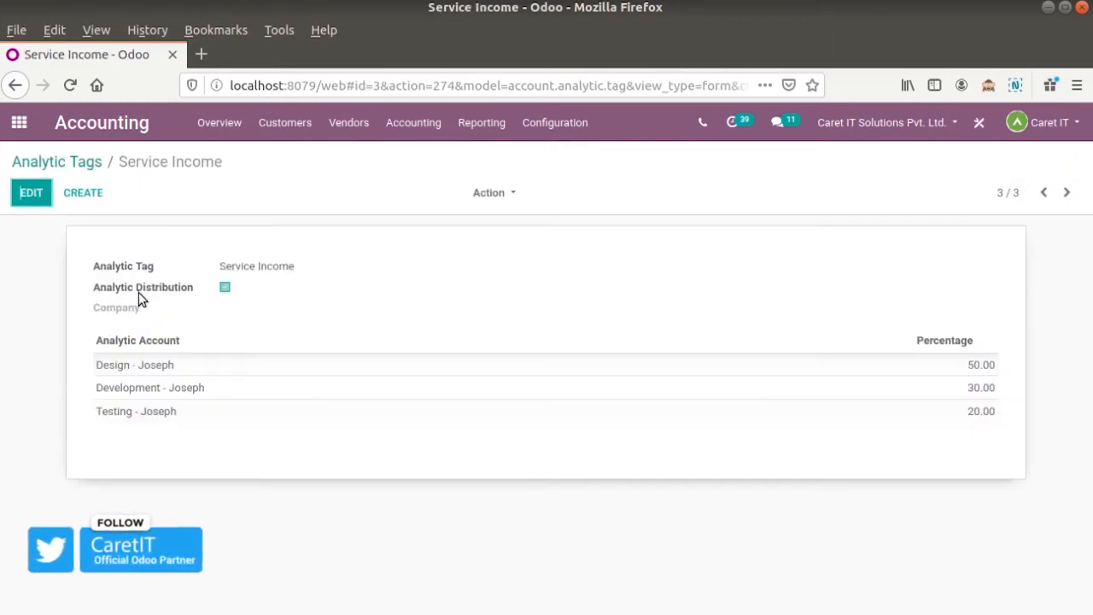
{"action": "mouse_move", "coordinate": [358, 351]}
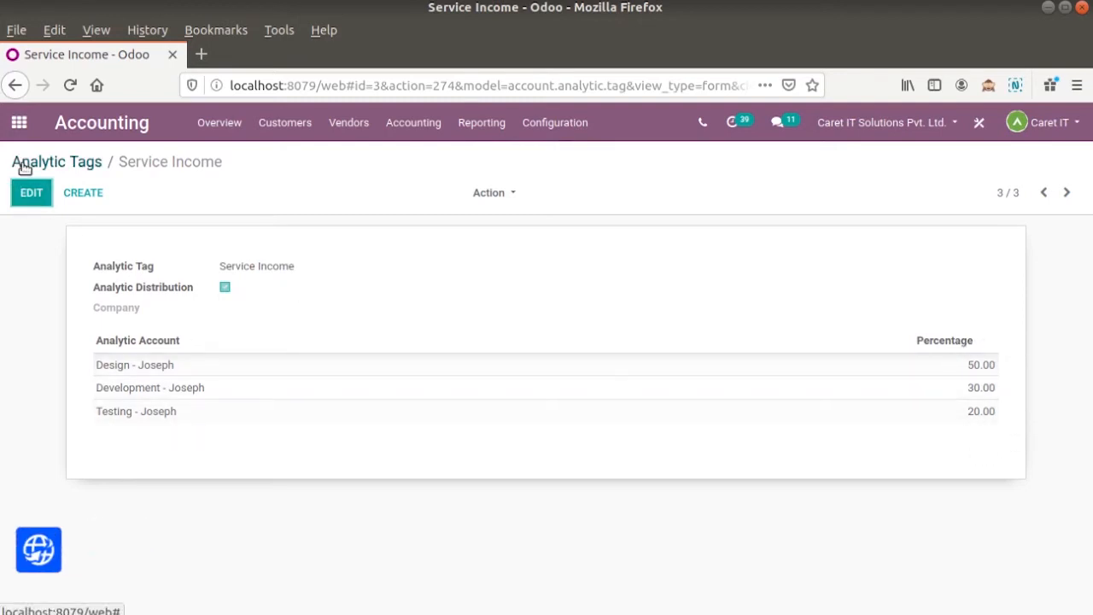
{"action": "left_click", "coordinate": [57, 162]}
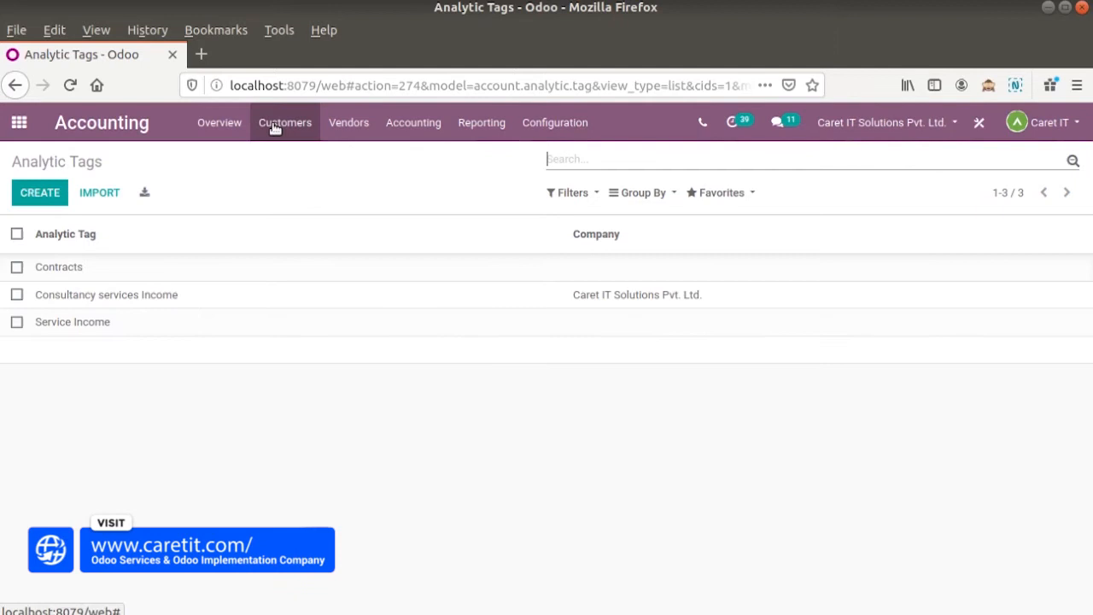
Step: Create a customer invoice for Joseph with one Service line (quantity 1, 5% GST)
{"action": "left_click", "coordinate": [285, 122]}
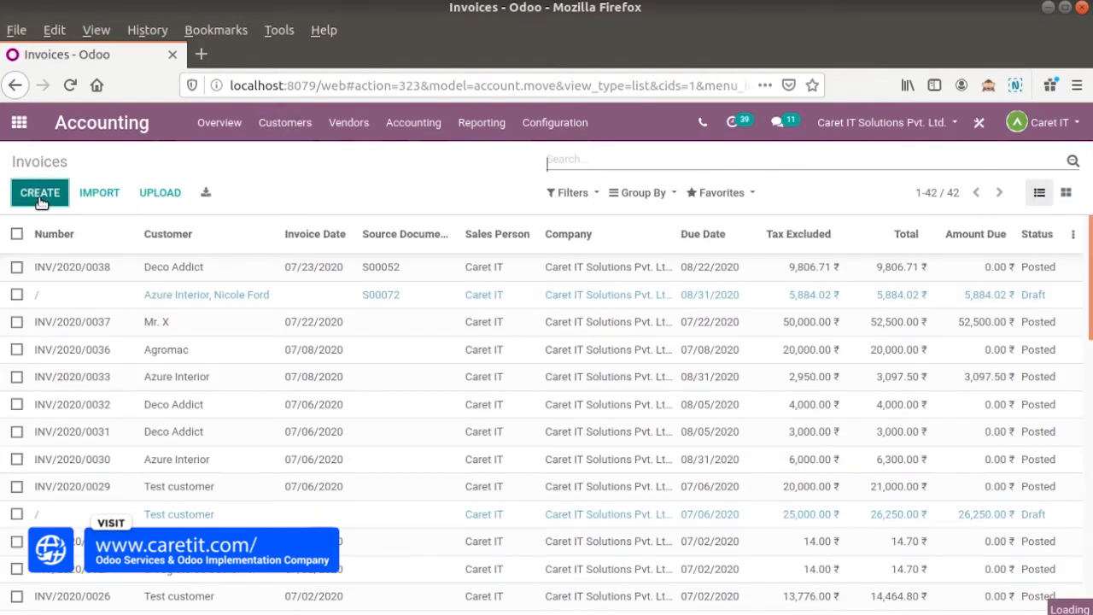
{"action": "left_click", "coordinate": [40, 192]}
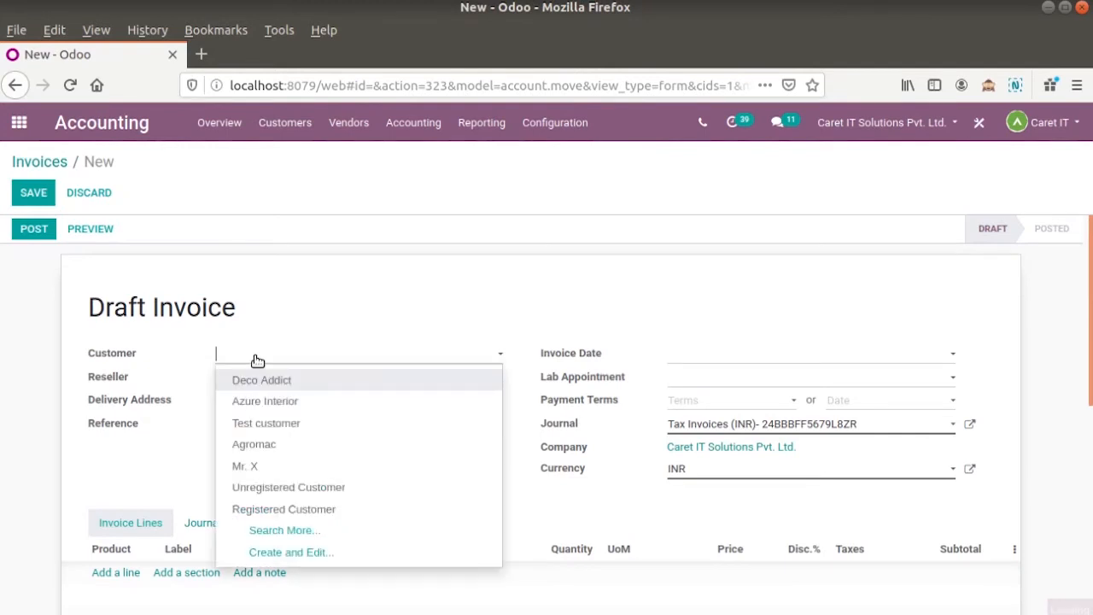
{"action": "type", "text": "j"}
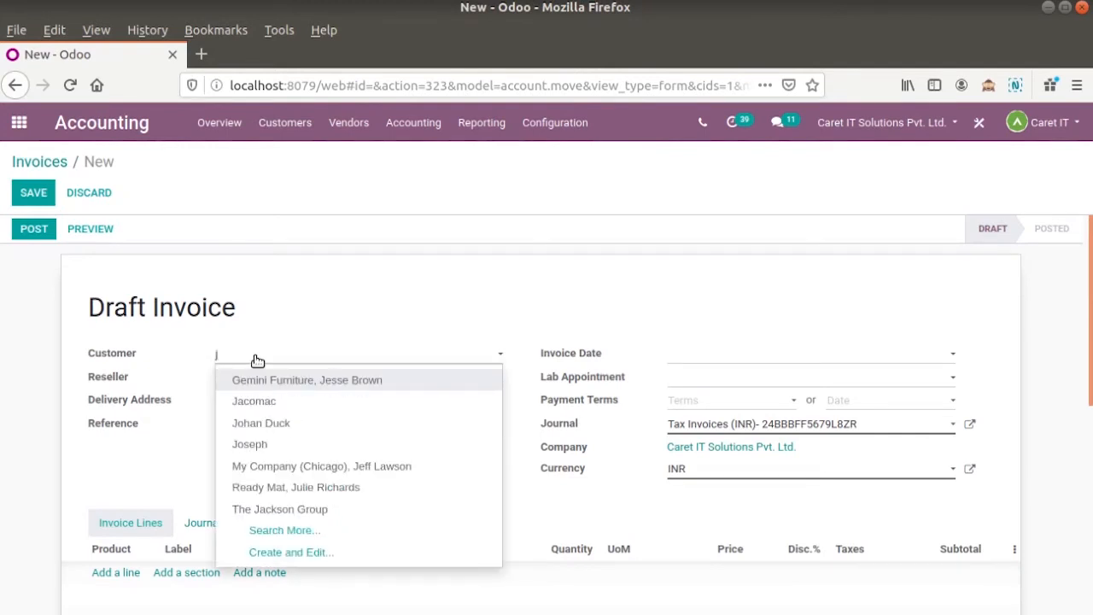
{"action": "left_click", "coordinate": [250, 443]}
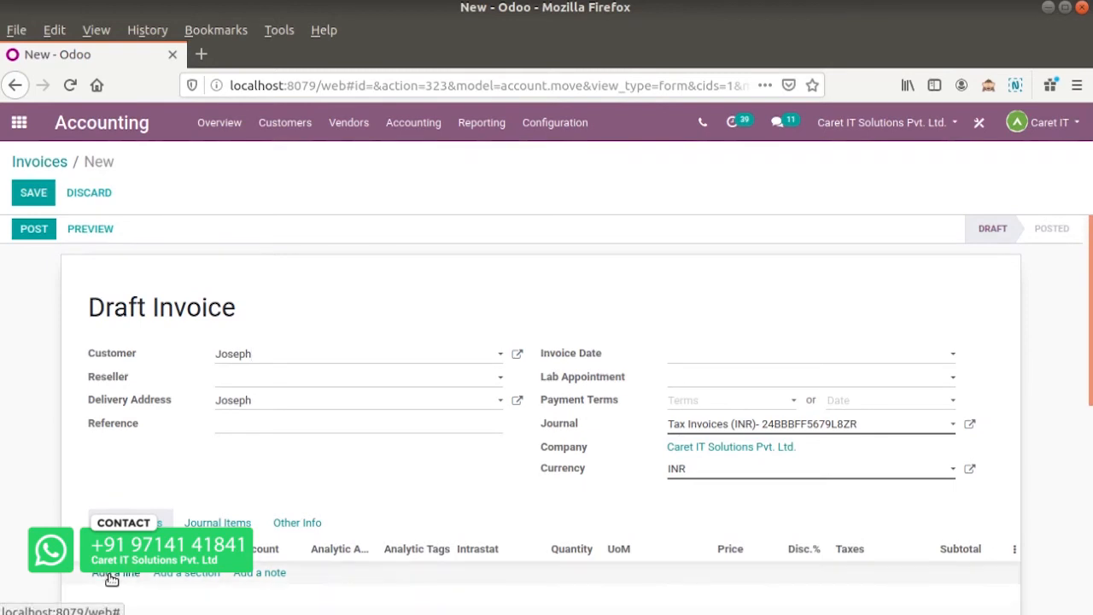
{"action": "left_click", "coordinate": [115, 572]}
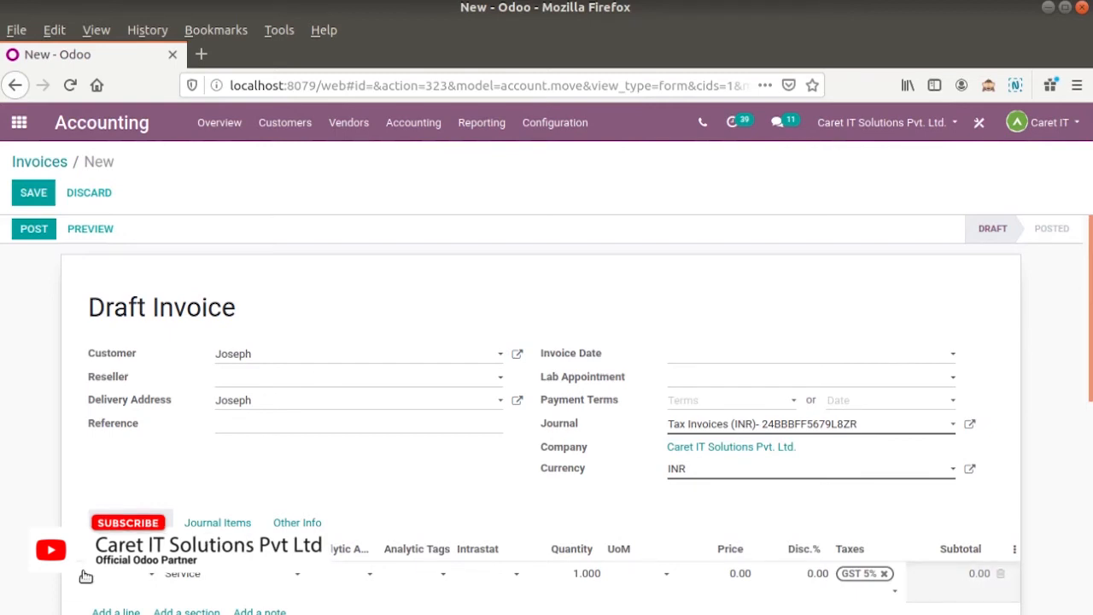
Step: Set the Service line to account 200210 Local Services, tag Service Income, price 50000
{"action": "left_click", "coordinate": [265, 573]}
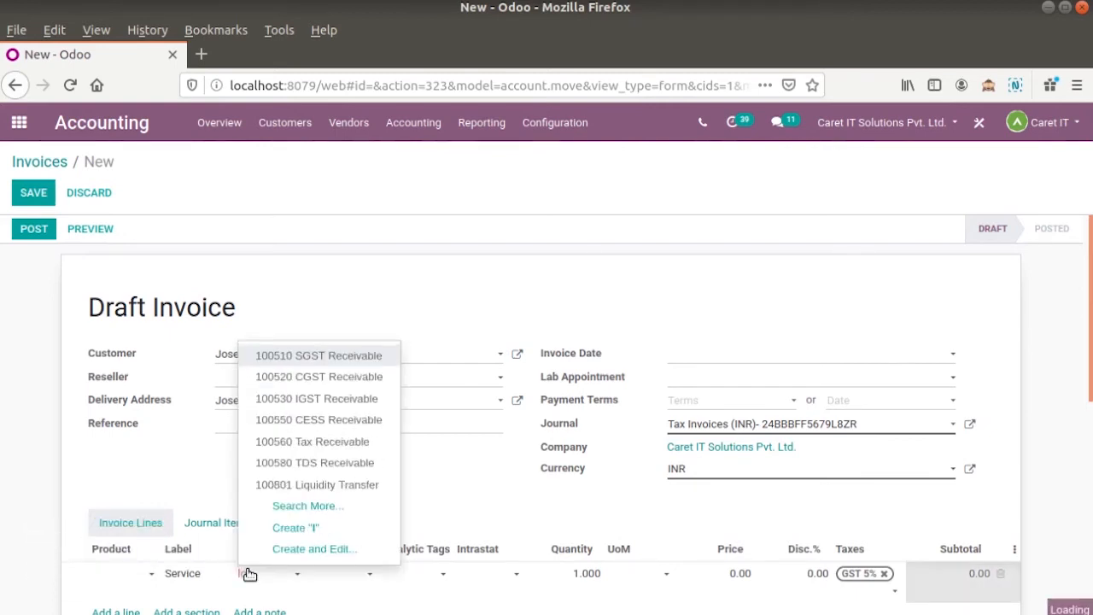
{"action": "type", "text": "loca"}
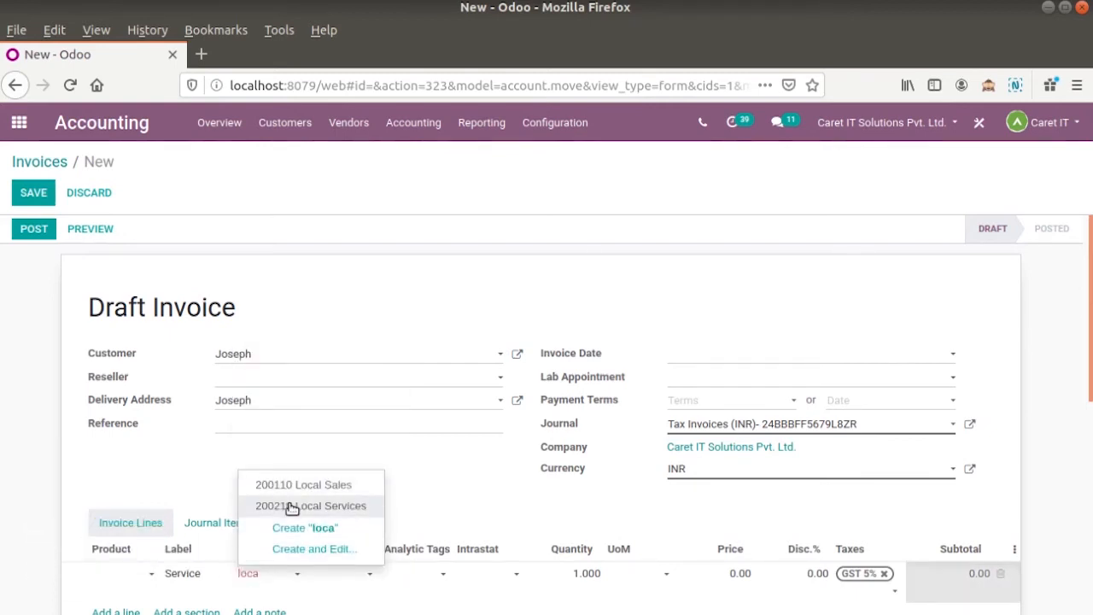
{"action": "left_click", "coordinate": [324, 506]}
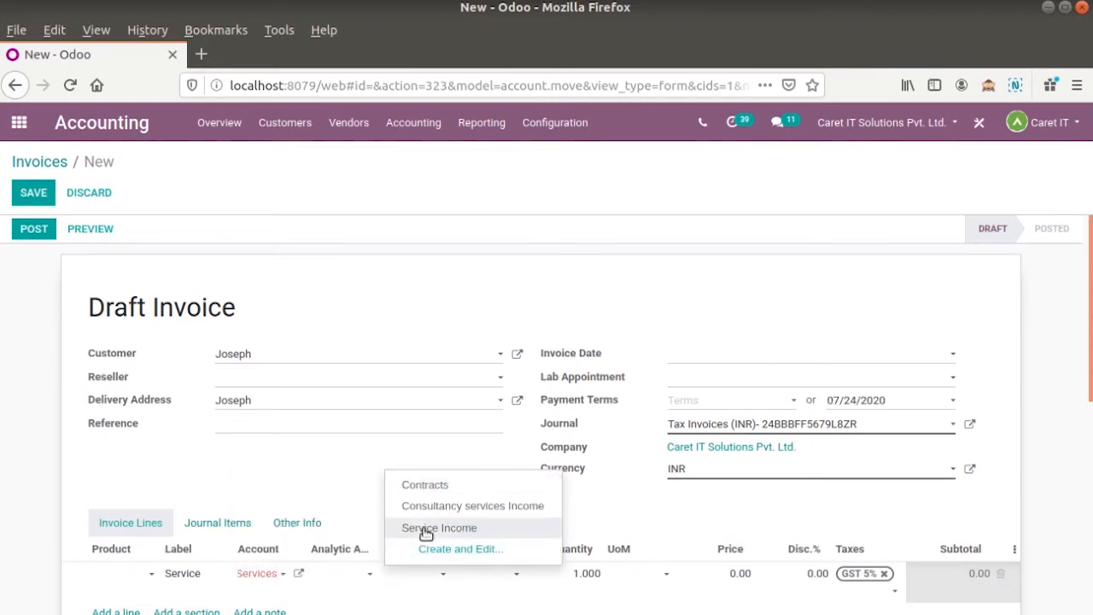
{"action": "left_click", "coordinate": [439, 528]}
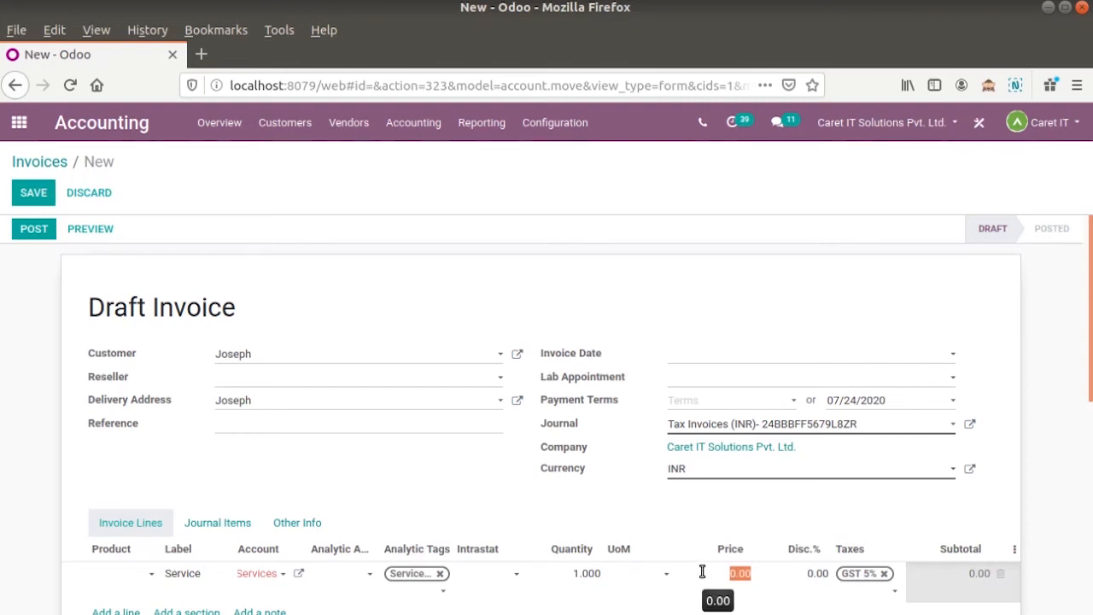
{"action": "type", "text": "50000"}
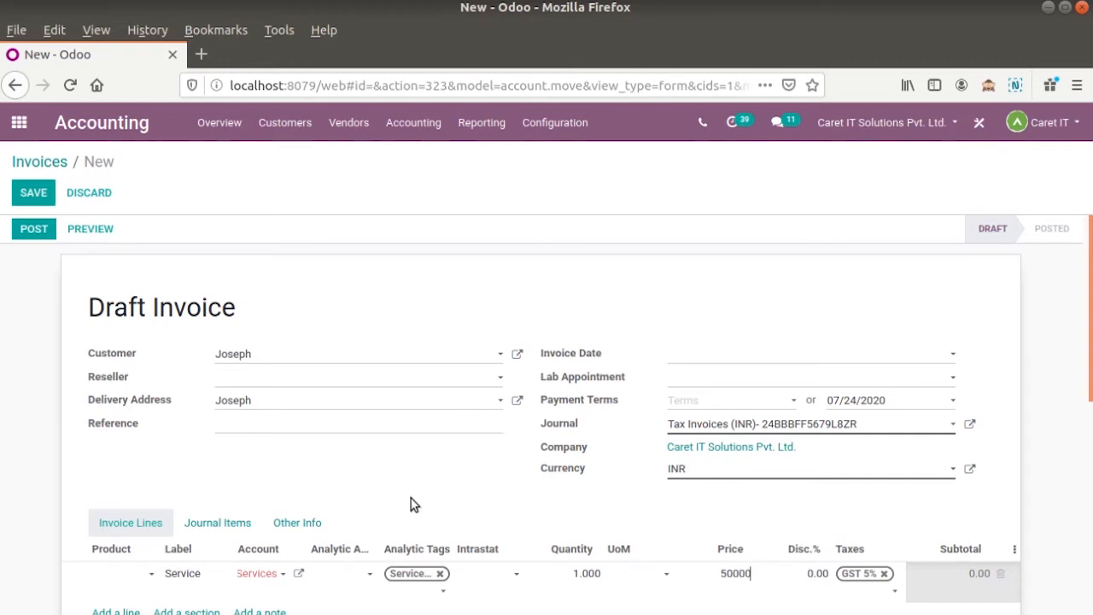
{"action": "left_click", "coordinate": [33, 192]}
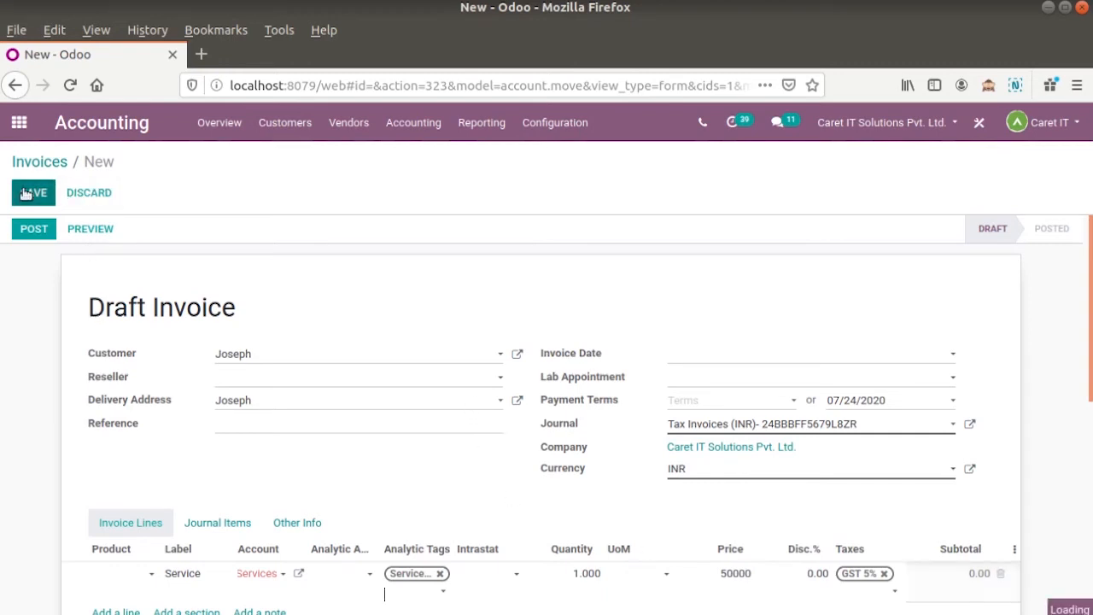
Step: Save the invoice and post it as INV/2020/0039
{"action": "left_click", "coordinate": [32, 193]}
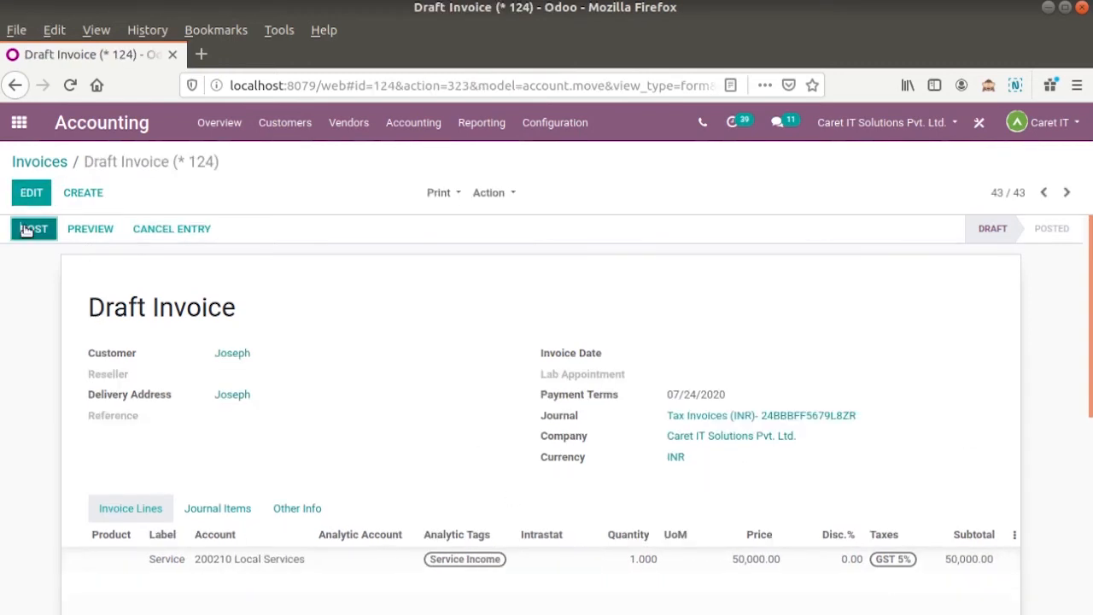
{"action": "left_click", "coordinate": [33, 228]}
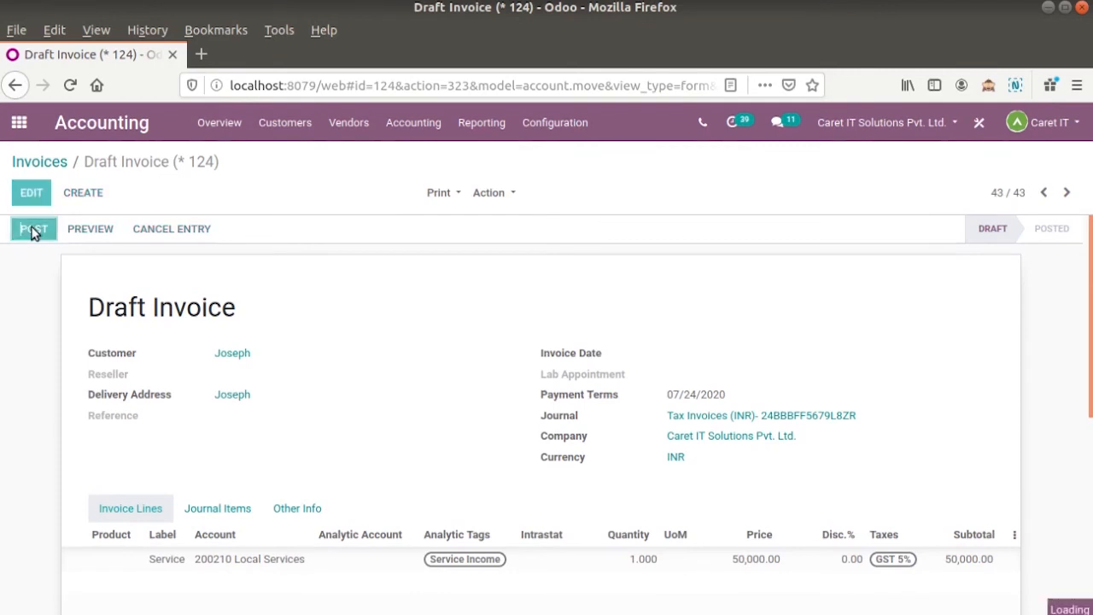
{"action": "left_click", "coordinate": [33, 228]}
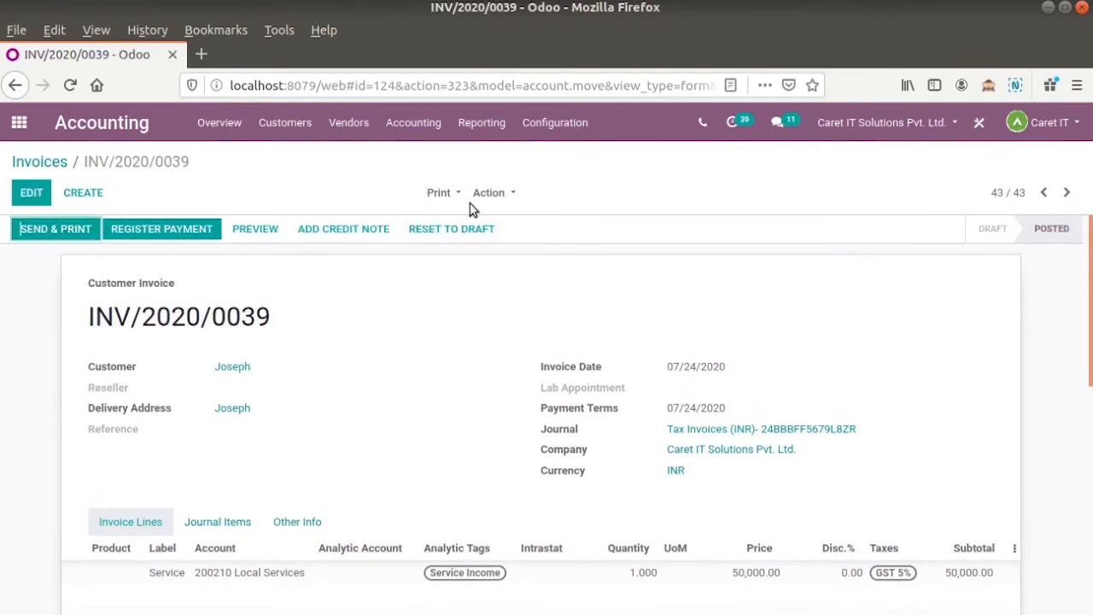
Step: Group analytic accounts by Associated Partner and expand Joseph to show Design 25,000, Development 15,000, Testing 10,000
{"action": "left_click", "coordinate": [554, 122]}
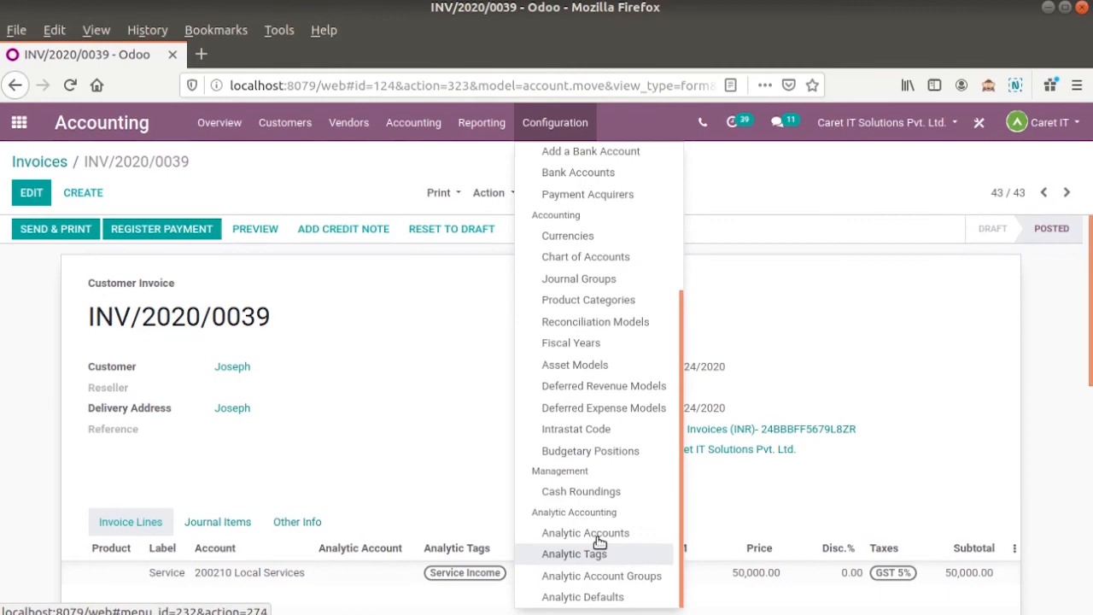
{"action": "left_click", "coordinate": [585, 532]}
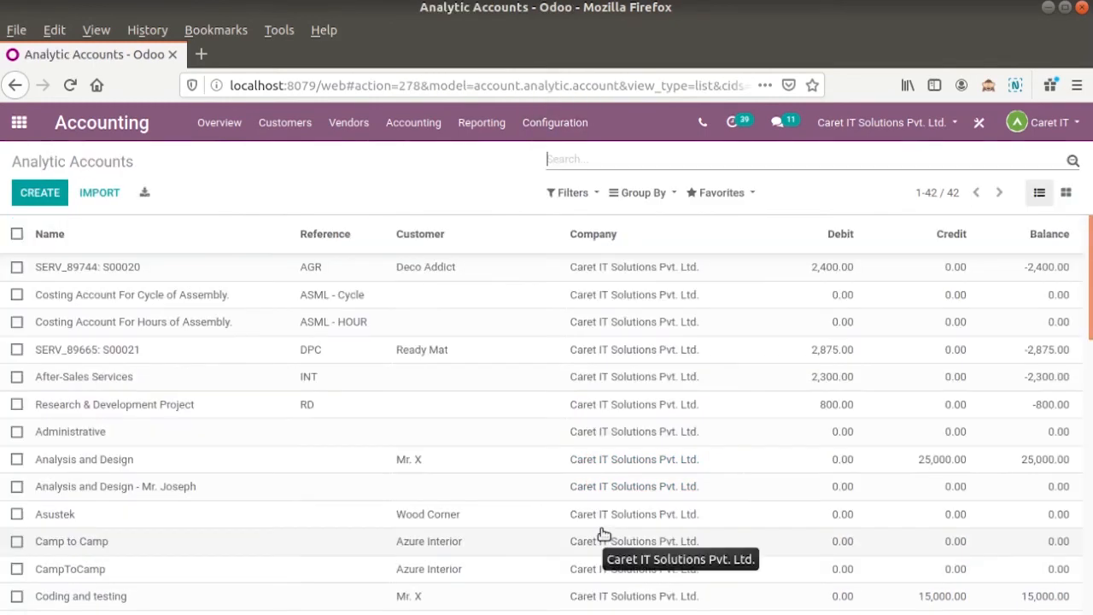
{"action": "left_click", "coordinate": [672, 220]}
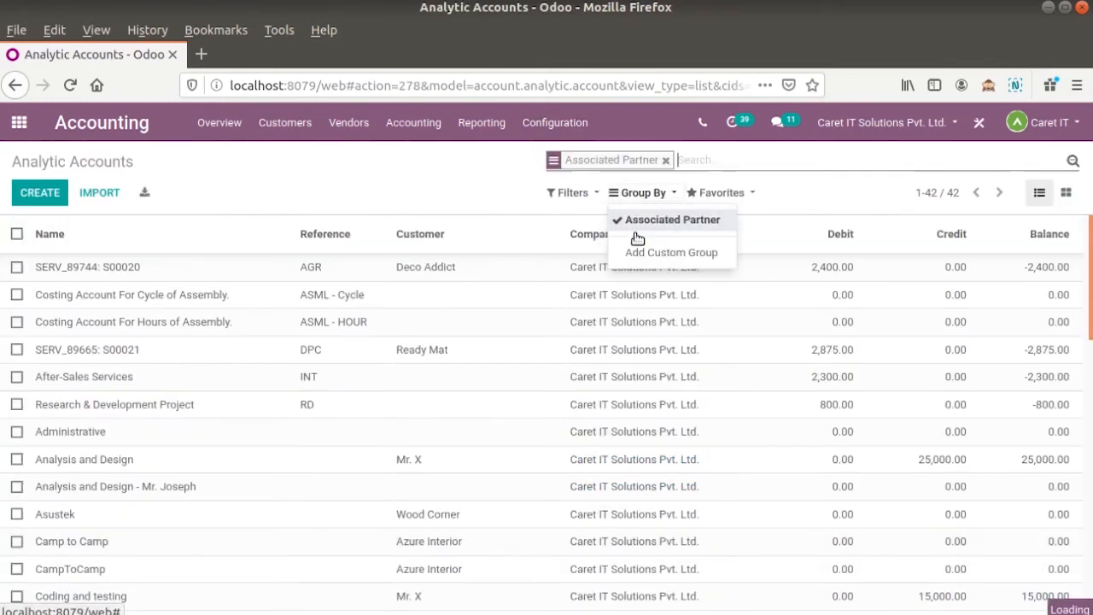
{"action": "left_click", "coordinate": [672, 220]}
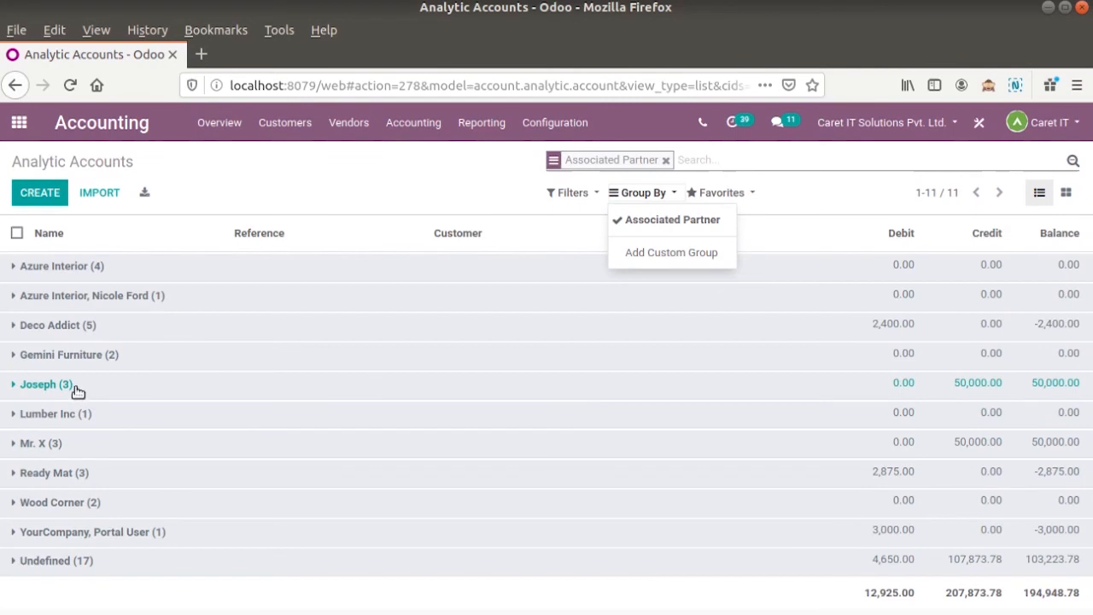
{"action": "left_click", "coordinate": [47, 384]}
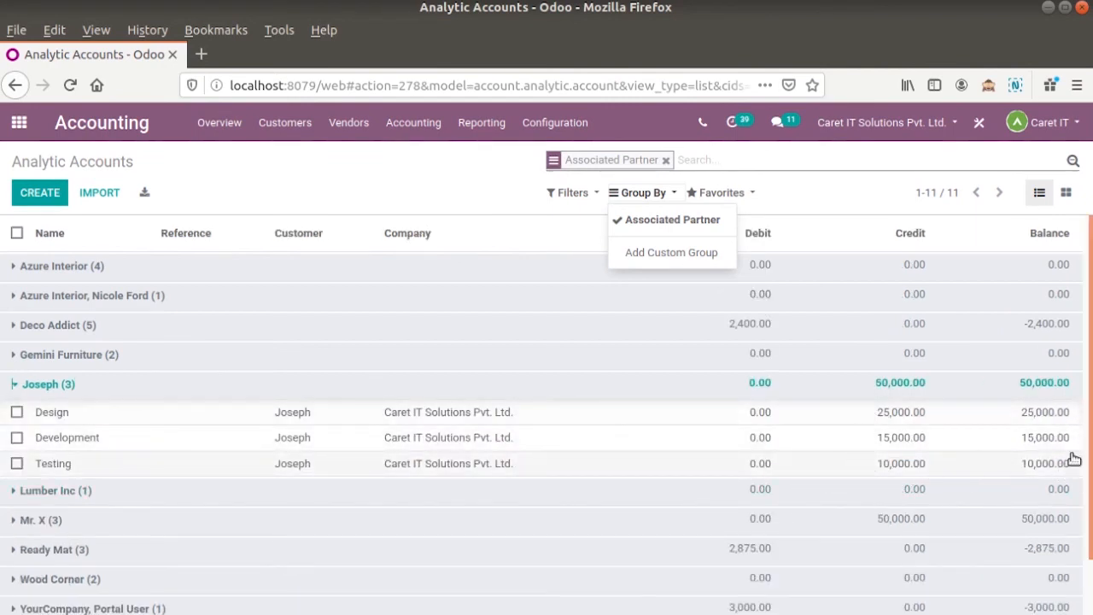
{"action": "mouse_move", "coordinate": [846, 477]}
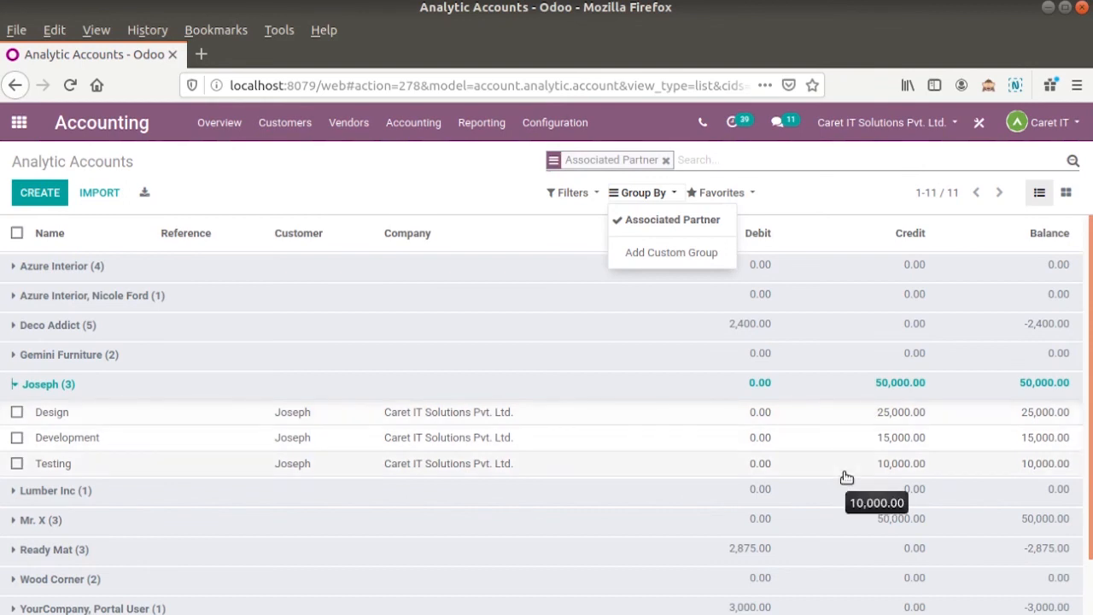